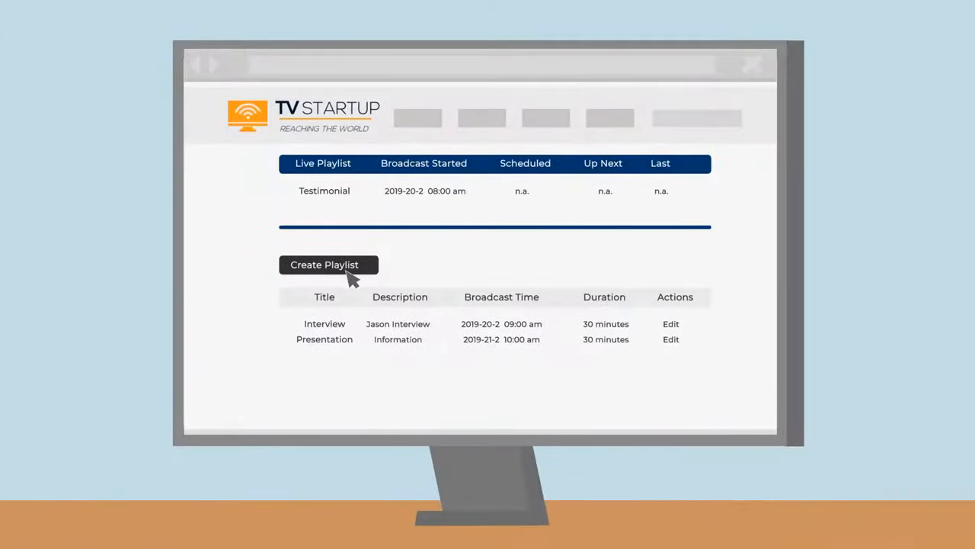
# Create and save a scheduled 'Product Review' playlist, then stop the playing Testimonial broadcast.
pyautogui.click(328, 265)
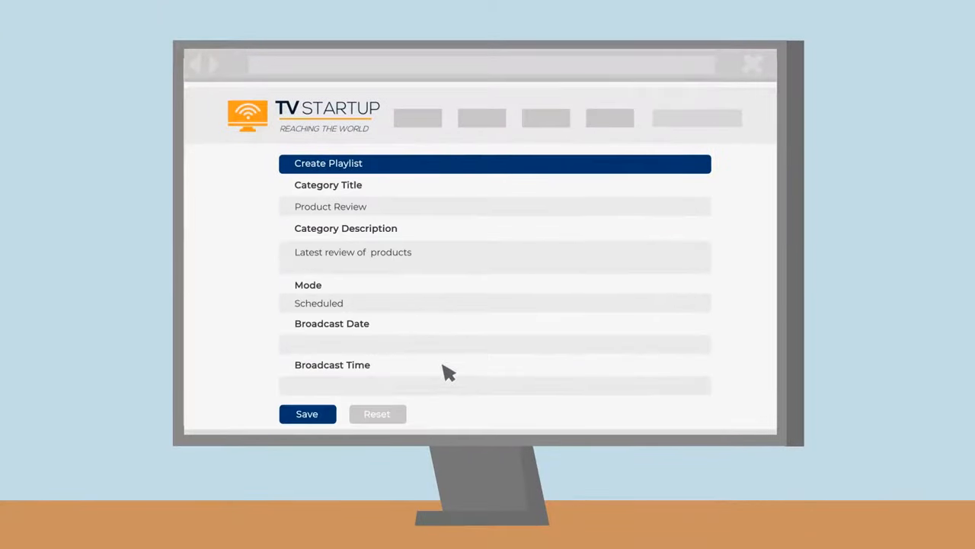
pyautogui.click(306, 414)
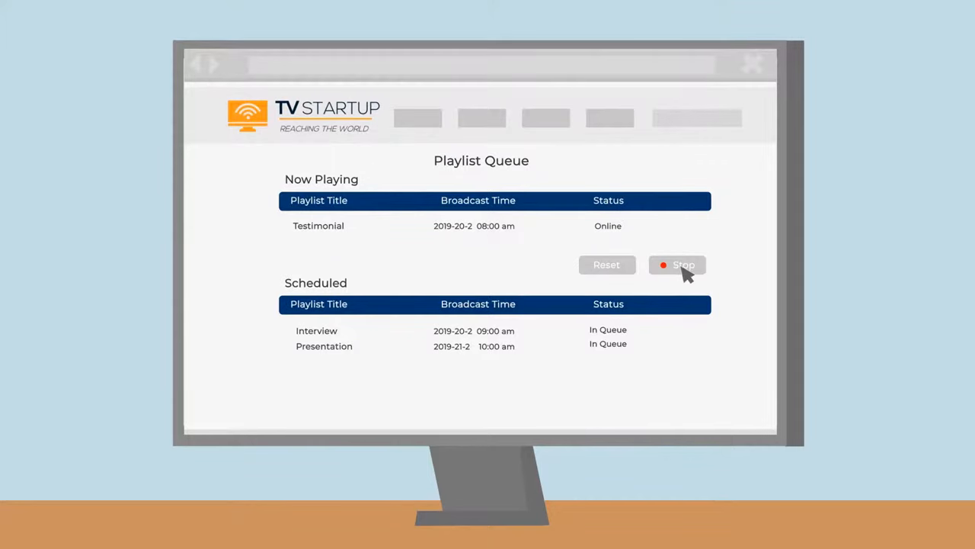
pyautogui.click(677, 264)
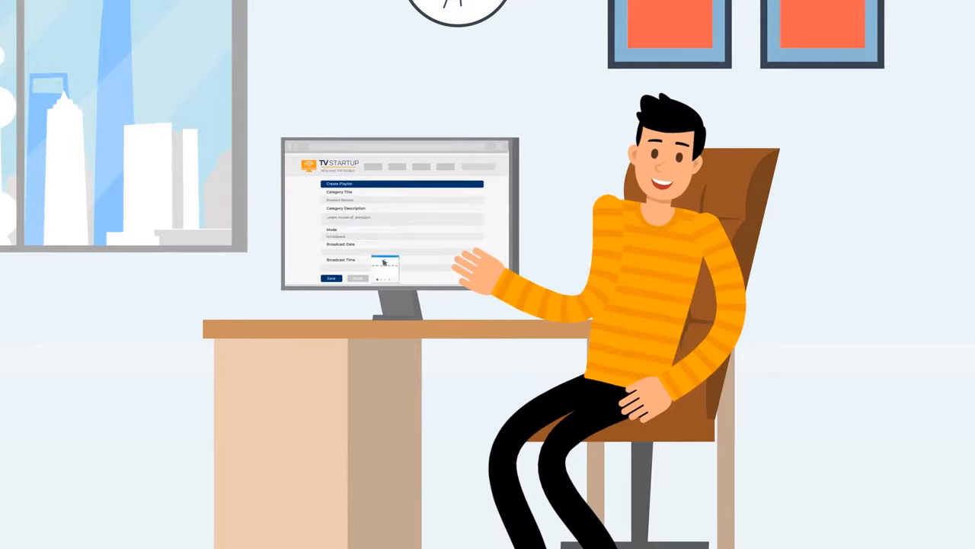
# Pick a broadcast time so the Live Broadcast plays in the playlist queue.
pyautogui.click(330, 277)
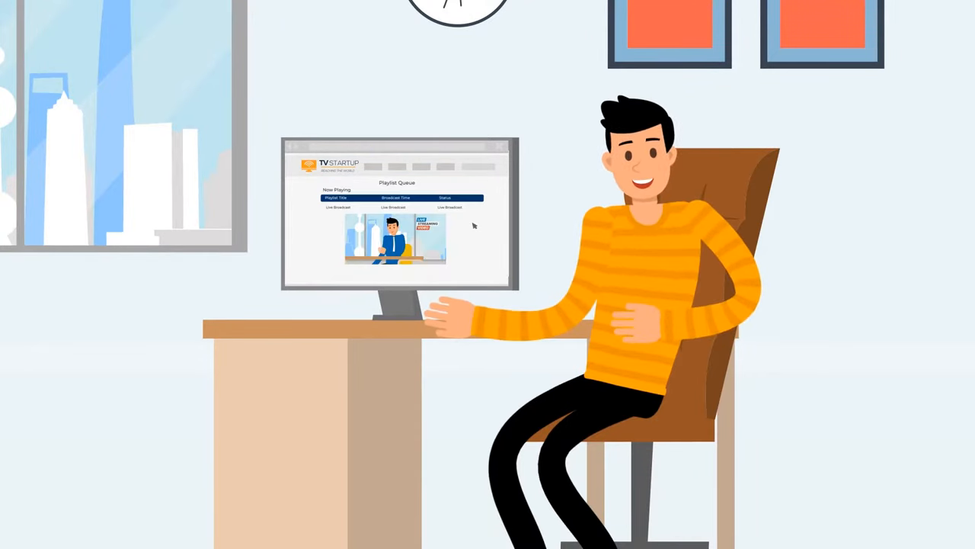